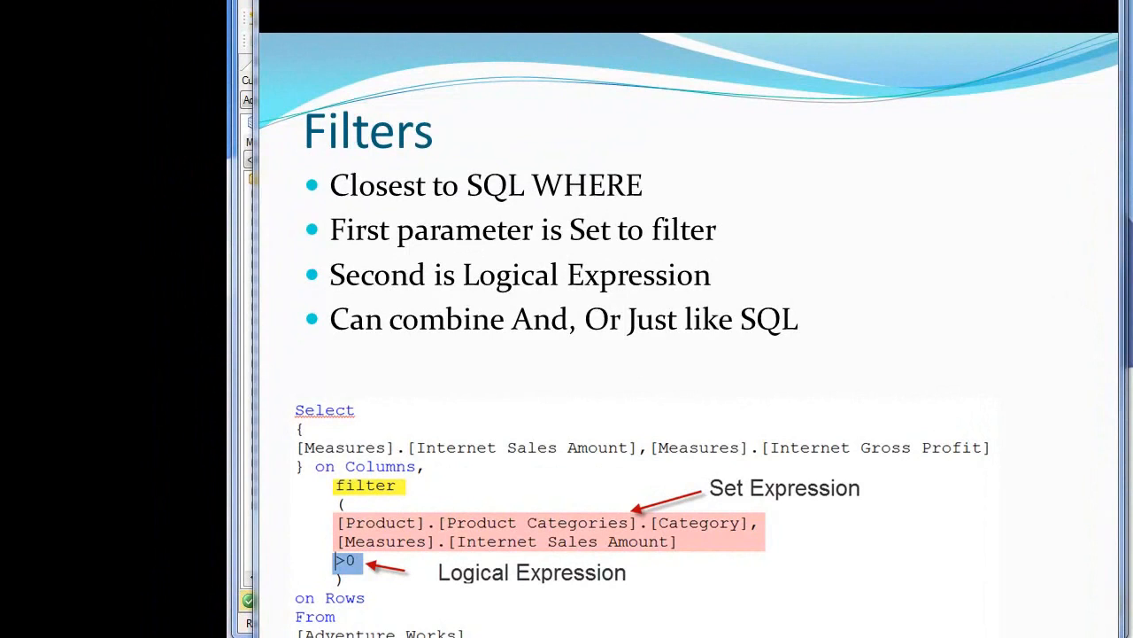
{"action": "mouse_move", "coordinate": [765, 199]}
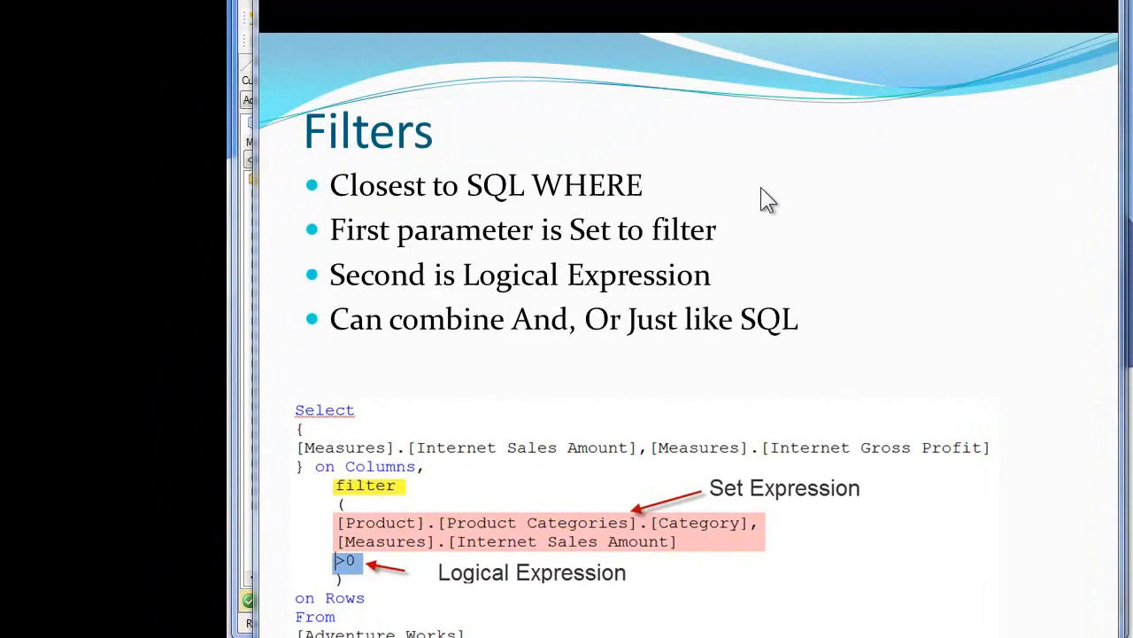
{"action": "mouse_move", "coordinate": [368, 495]}
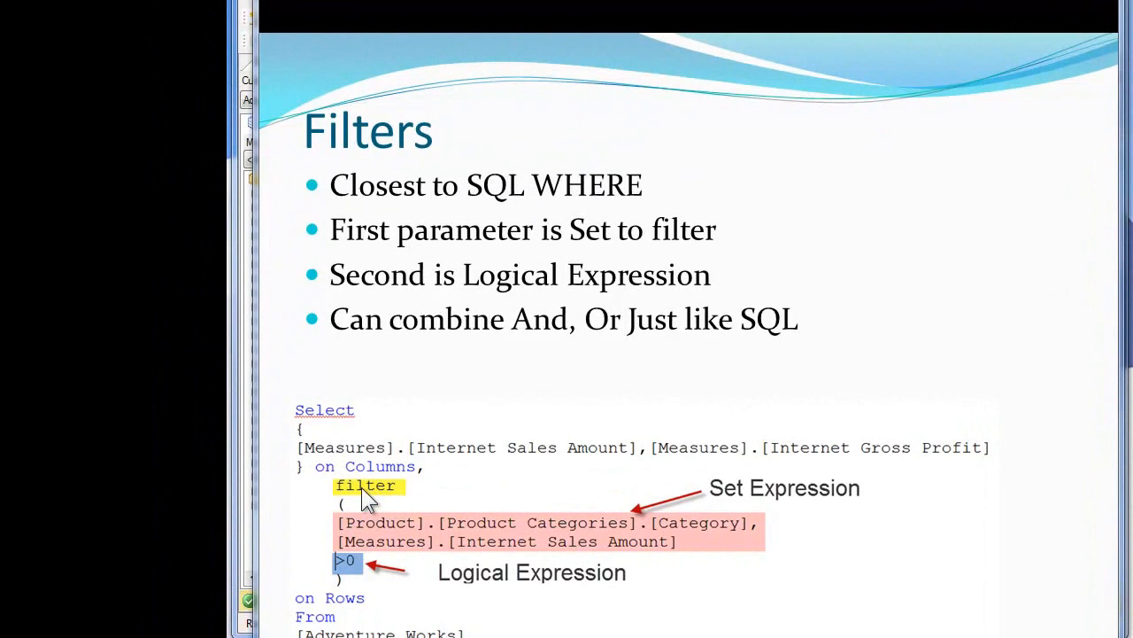
{"action": "mouse_move", "coordinate": [416, 495]}
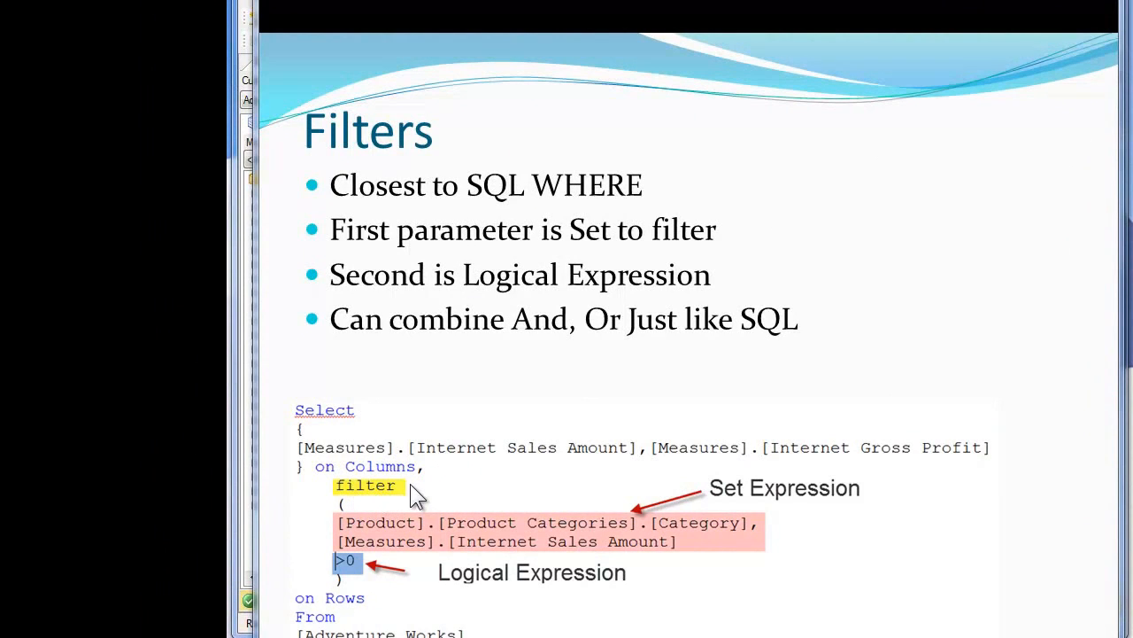
{"action": "mouse_move", "coordinate": [426, 487]}
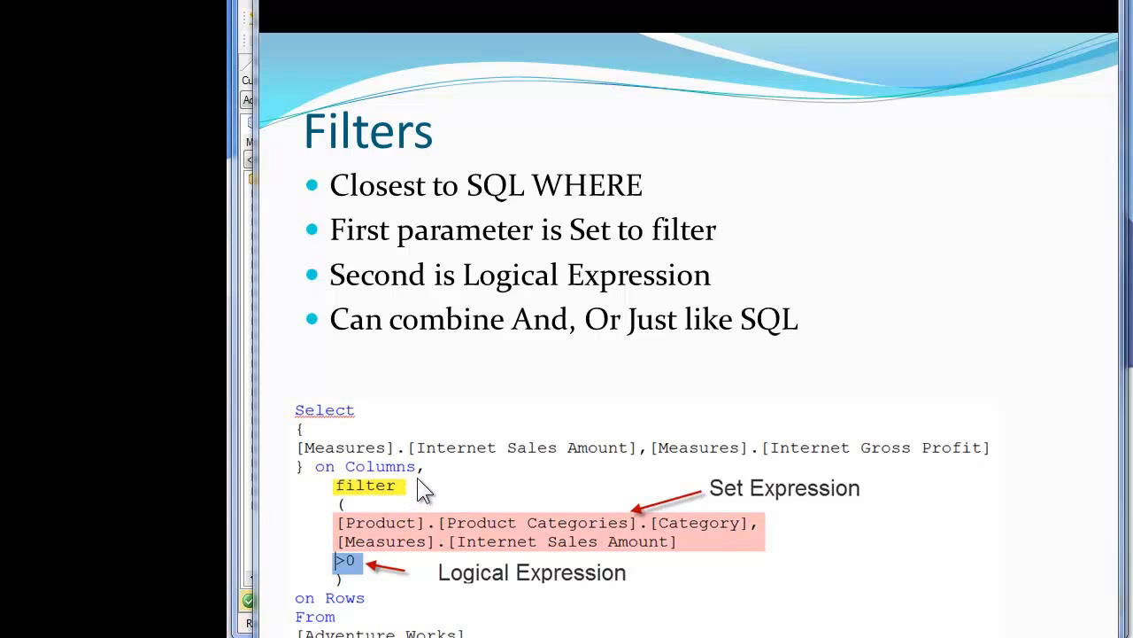
{"action": "mouse_move", "coordinate": [393, 505]}
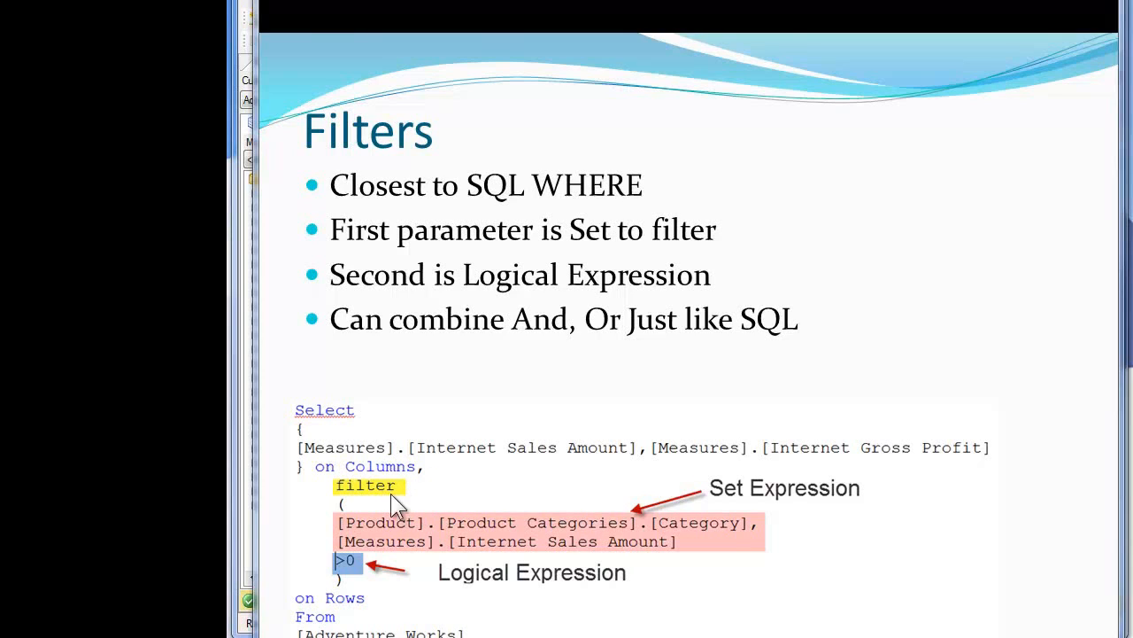
{"action": "mouse_move", "coordinate": [741, 563]}
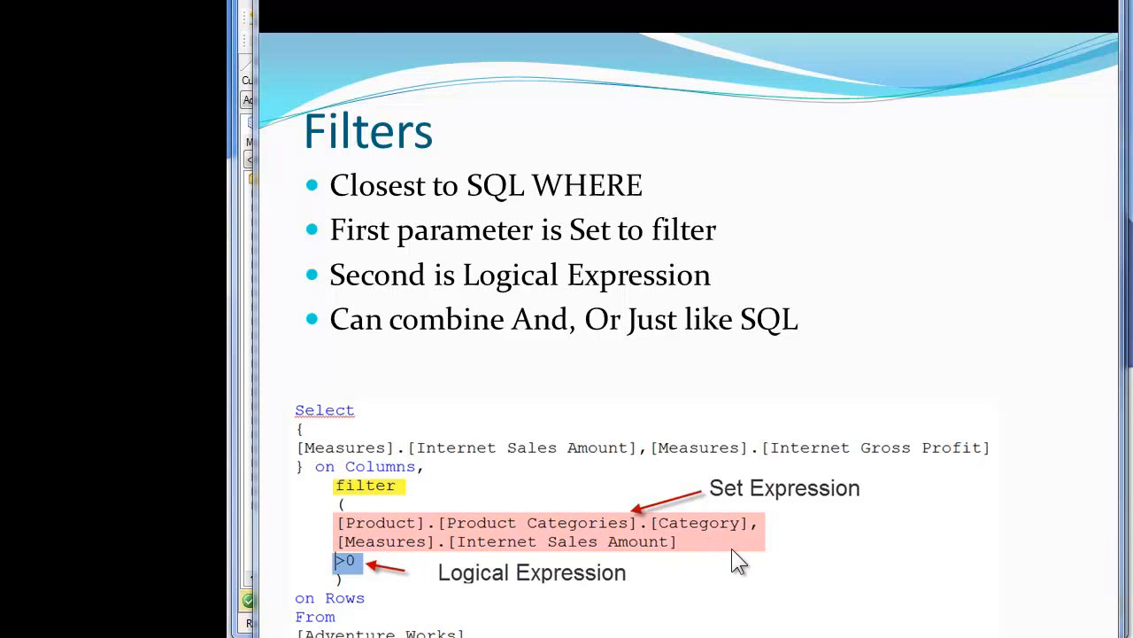
{"action": "mouse_move", "coordinate": [729, 553]}
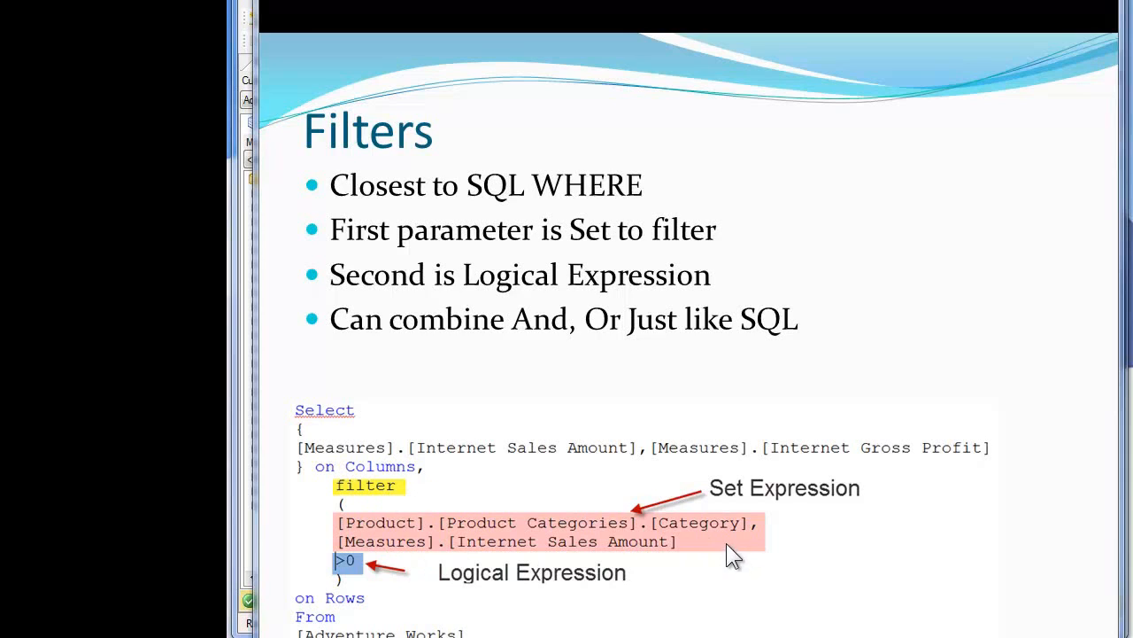
{"action": "mouse_move", "coordinate": [407, 535]}
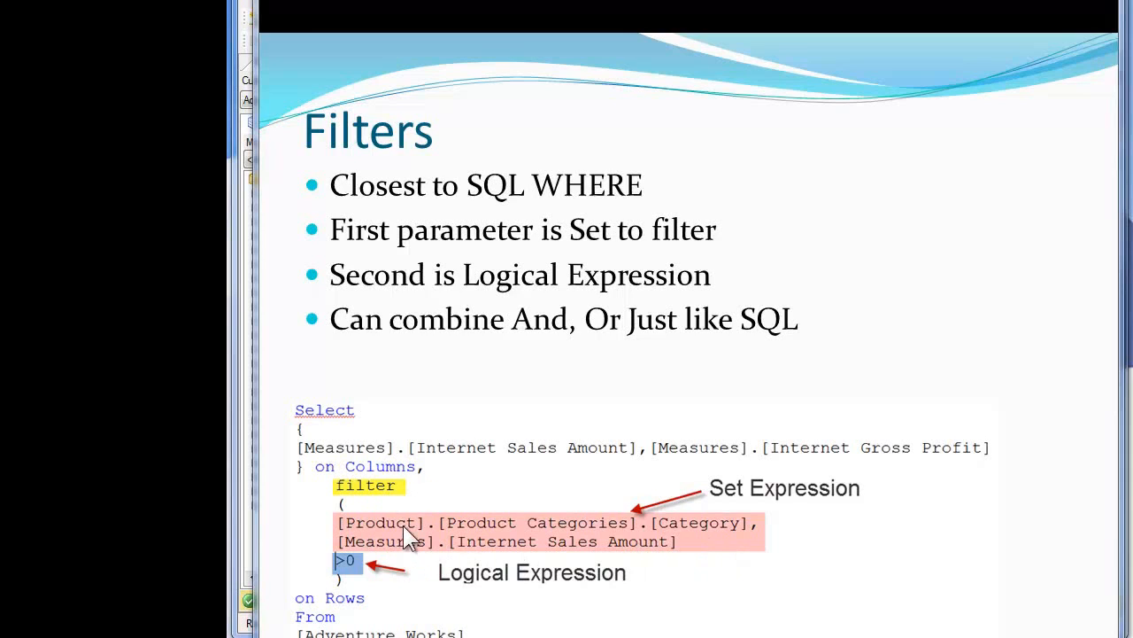
{"action": "mouse_move", "coordinate": [705, 540]}
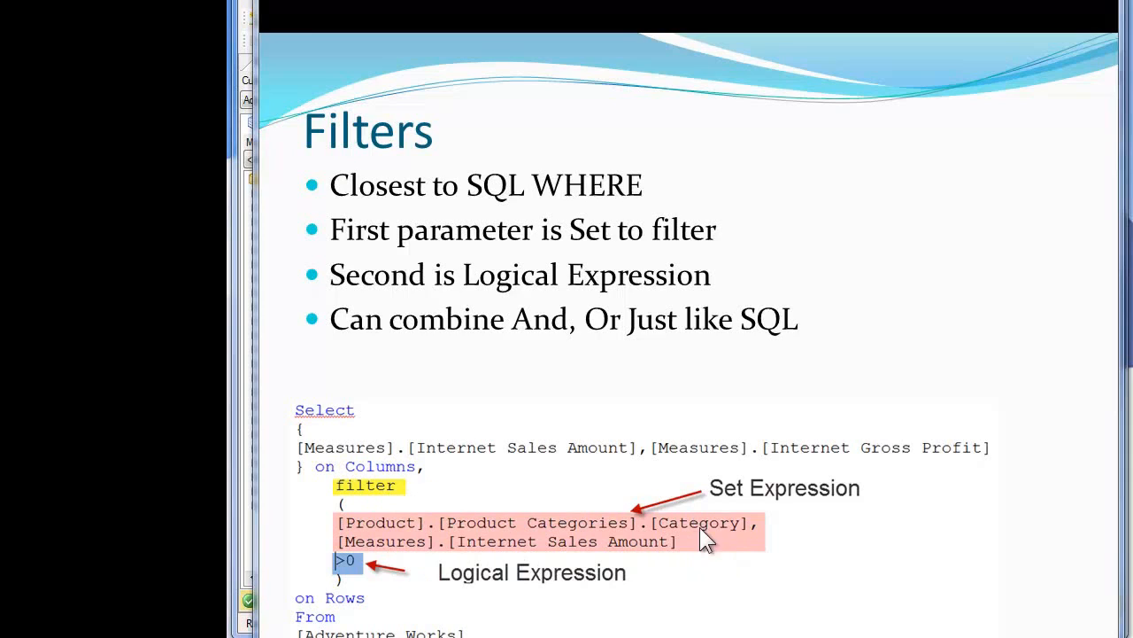
{"action": "mouse_move", "coordinate": [411, 567]}
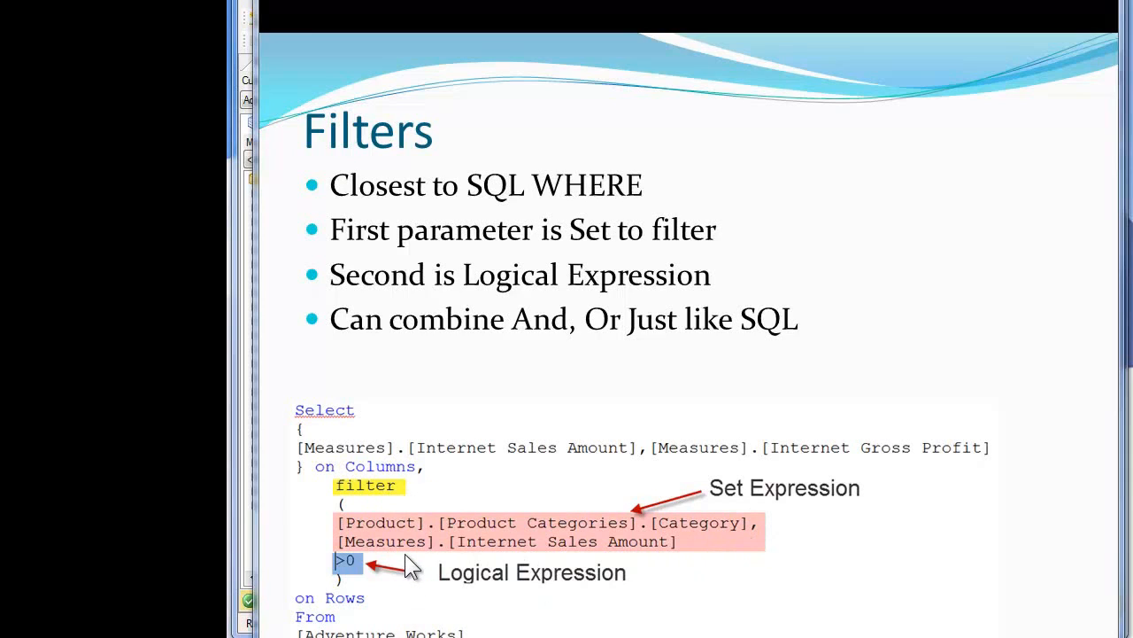
{"action": "mouse_move", "coordinate": [563, 552]}
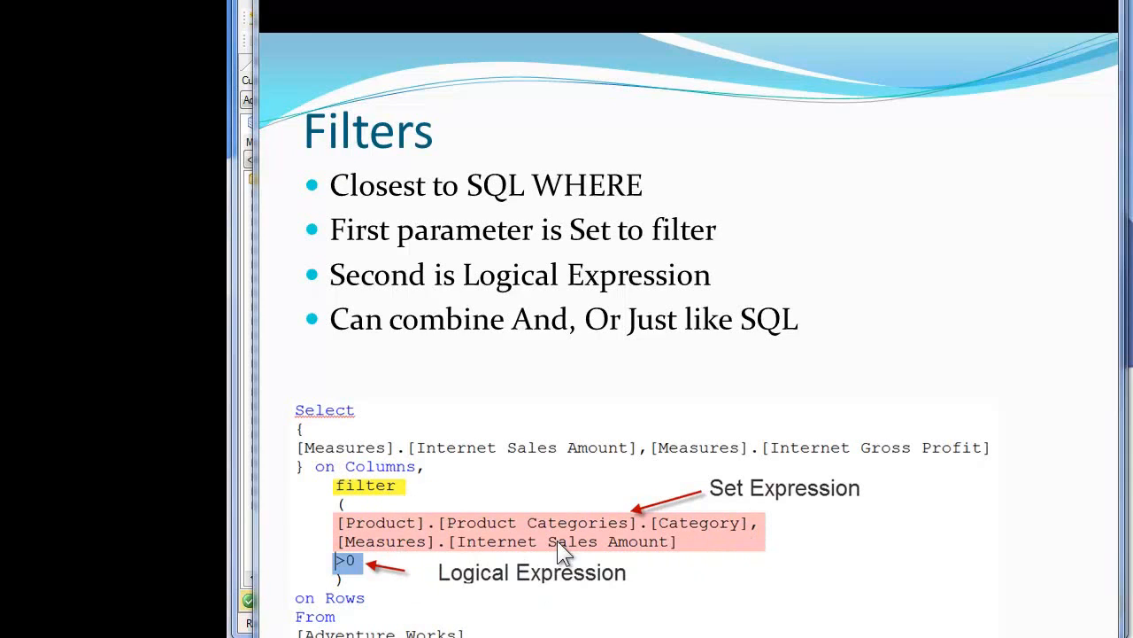
{"action": "mouse_move", "coordinate": [517, 323]}
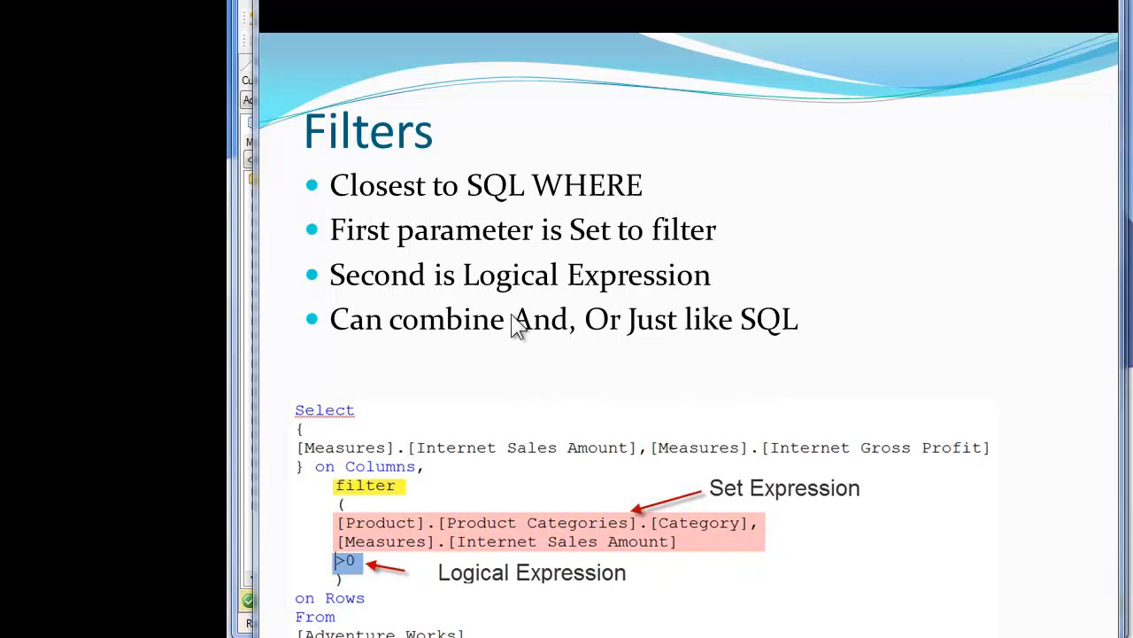
{"action": "mouse_move", "coordinate": [347, 576]}
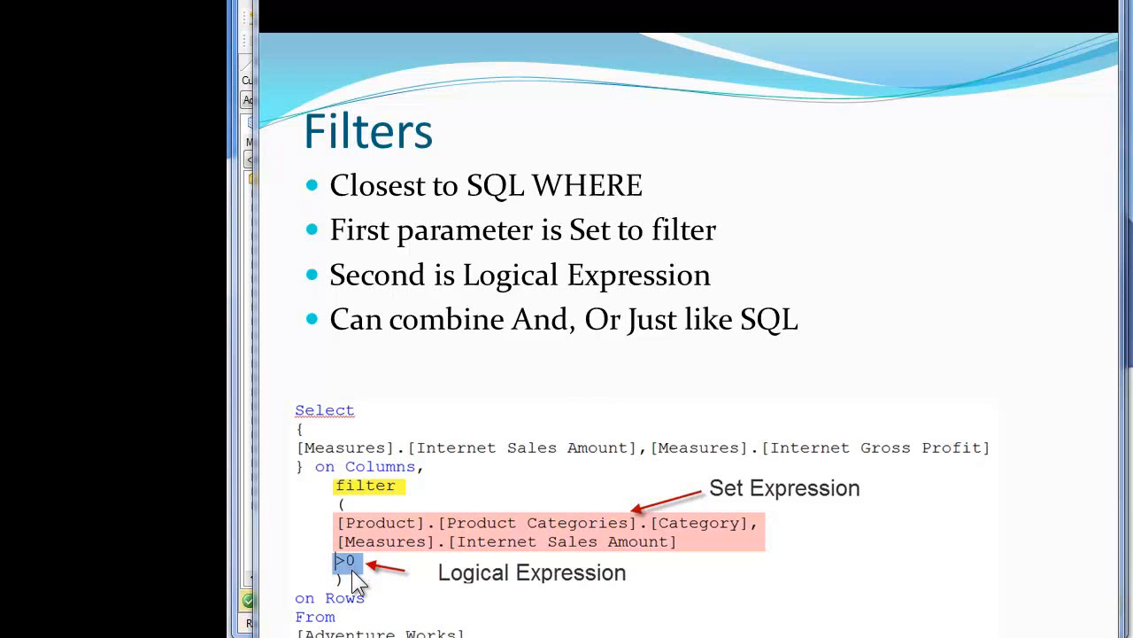
{"action": "mouse_move", "coordinate": [849, 372]}
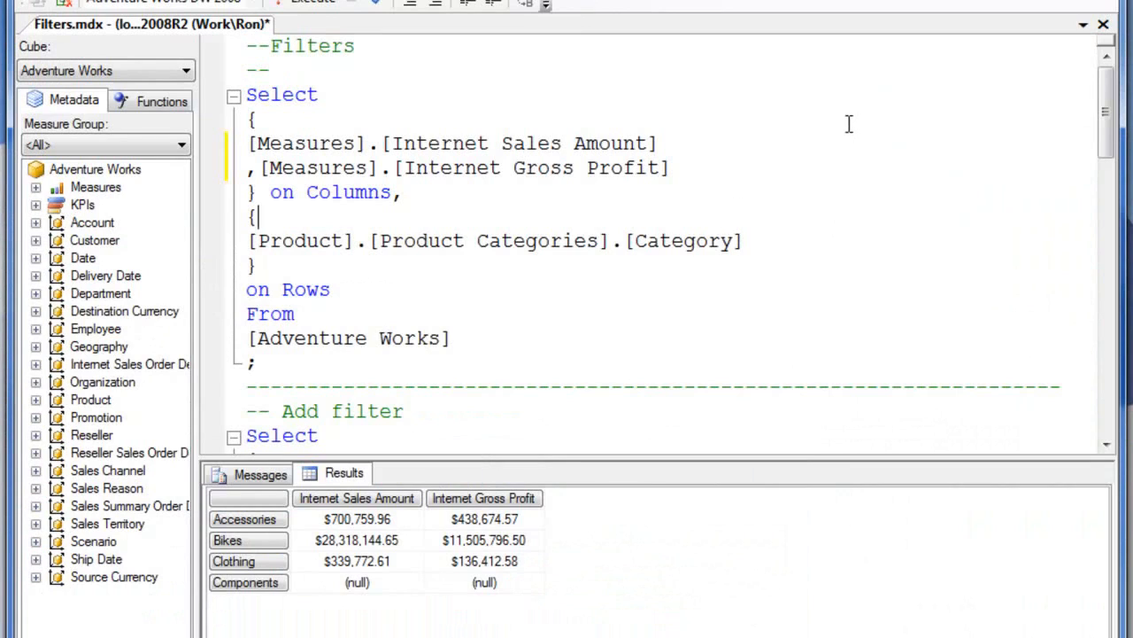
{"action": "mouse_move", "coordinate": [177, 219]}
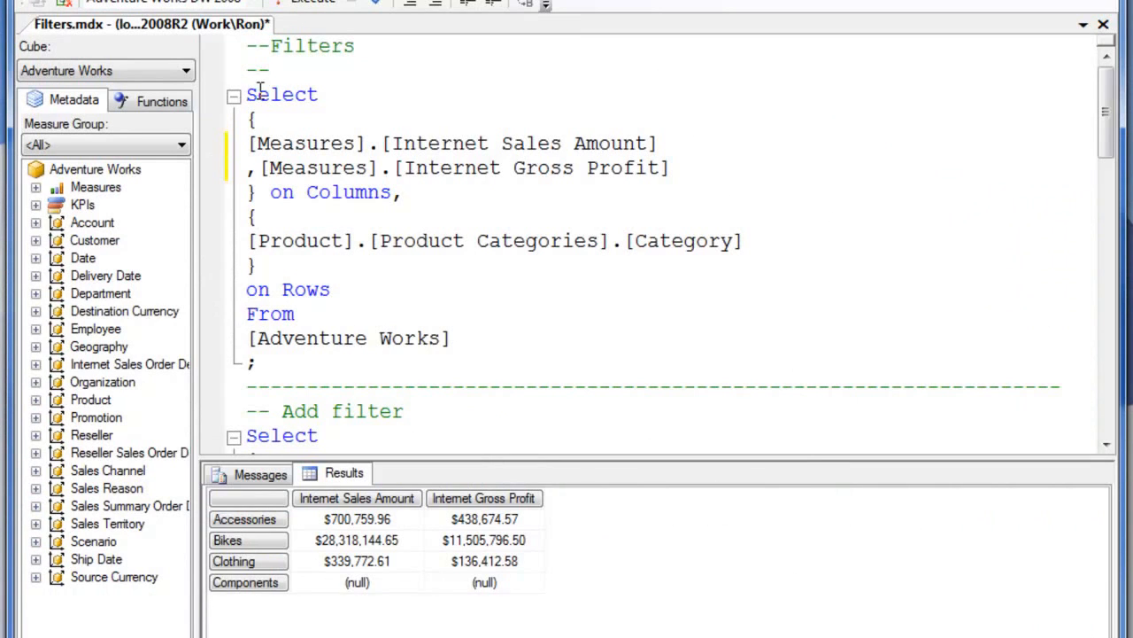
Step: Highlight the base category query in Filters.mdx, then clear the highlight
{"action": "left_click_drag", "start_coordinate": [248, 93], "coordinate": [257, 363]}
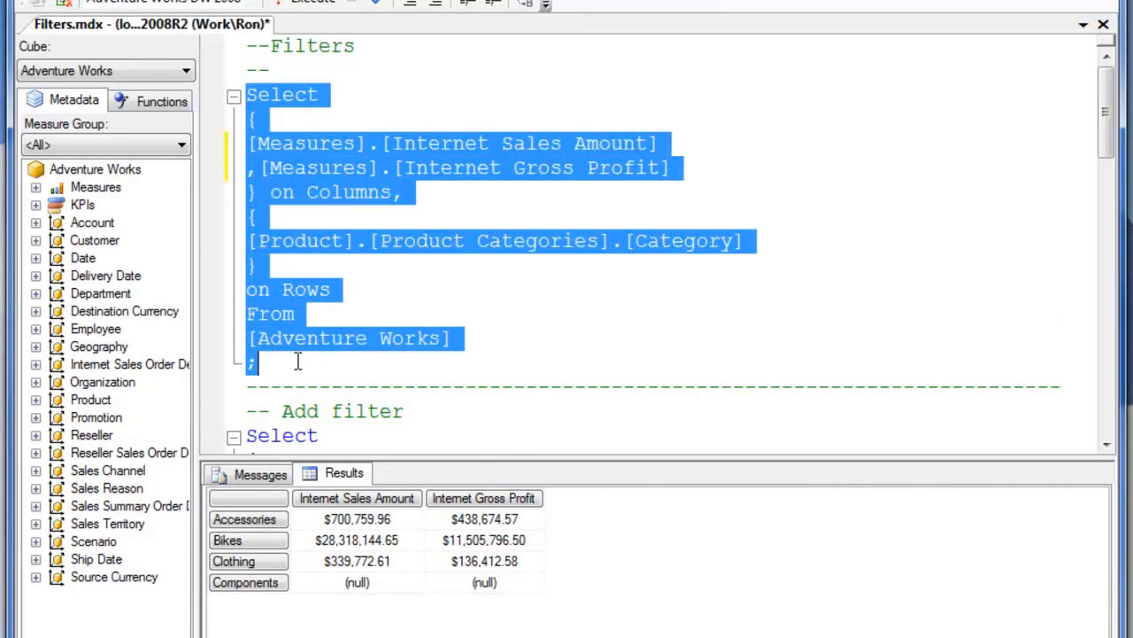
{"action": "left_click", "coordinate": [312, 3]}
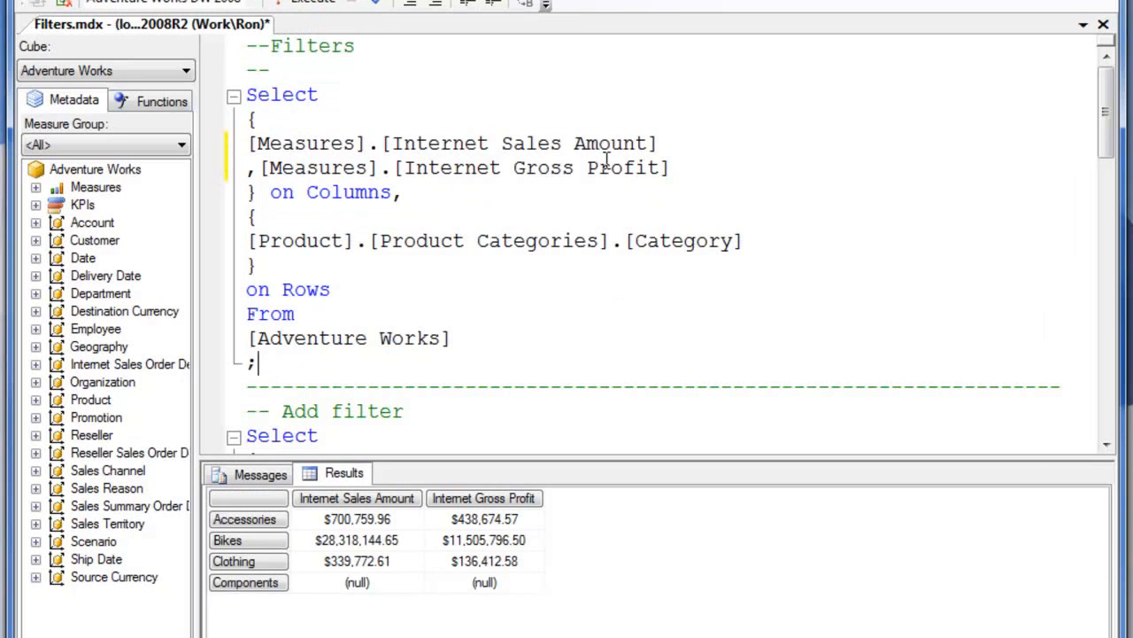
{"action": "mouse_move", "coordinate": [425, 518]}
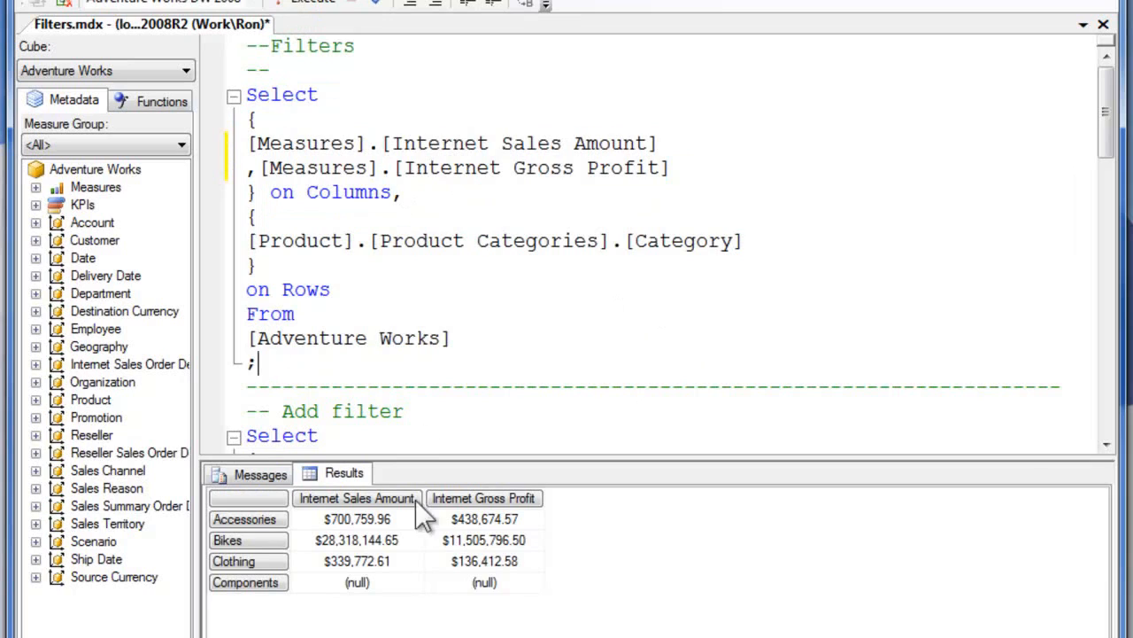
{"action": "mouse_move", "coordinate": [482, 517]}
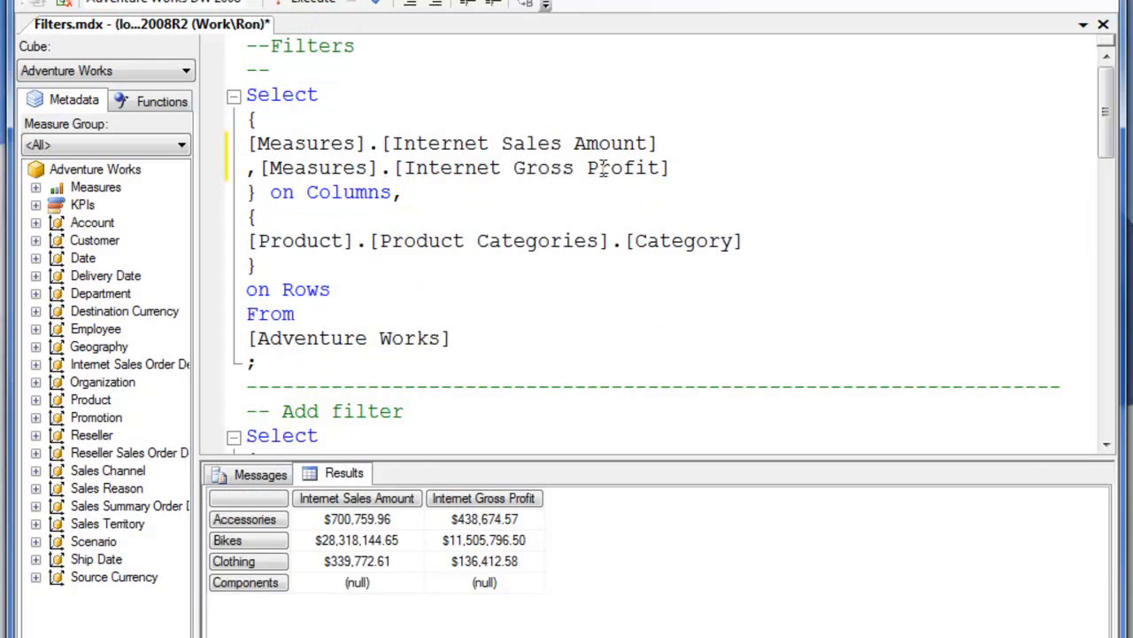
{"action": "mouse_move", "coordinate": [758, 161]}
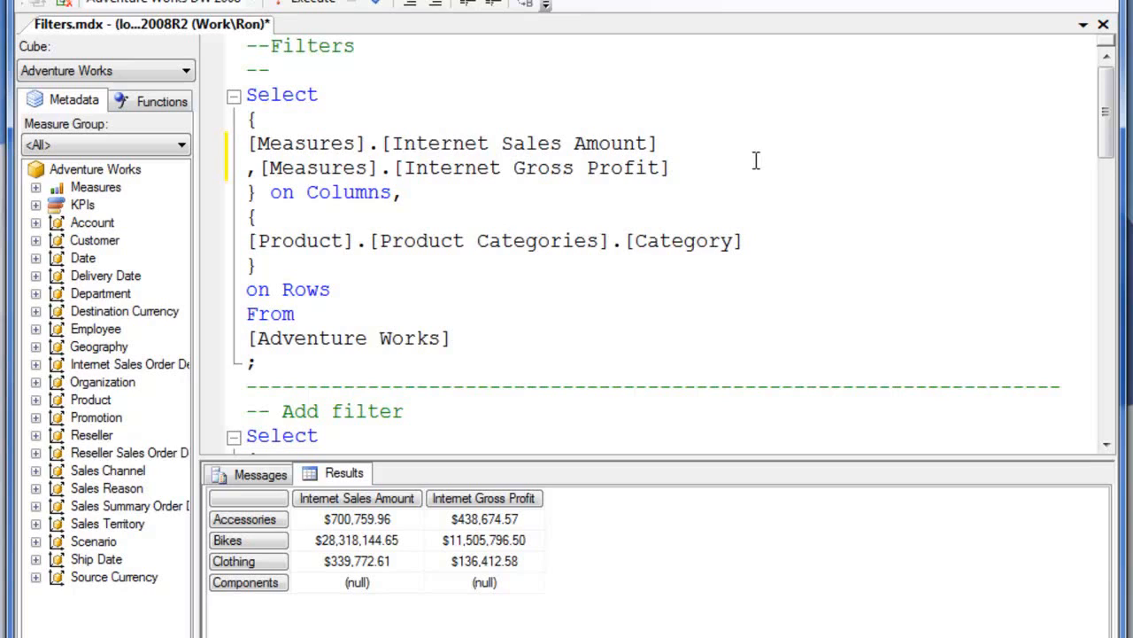
{"action": "mouse_move", "coordinate": [822, 106]}
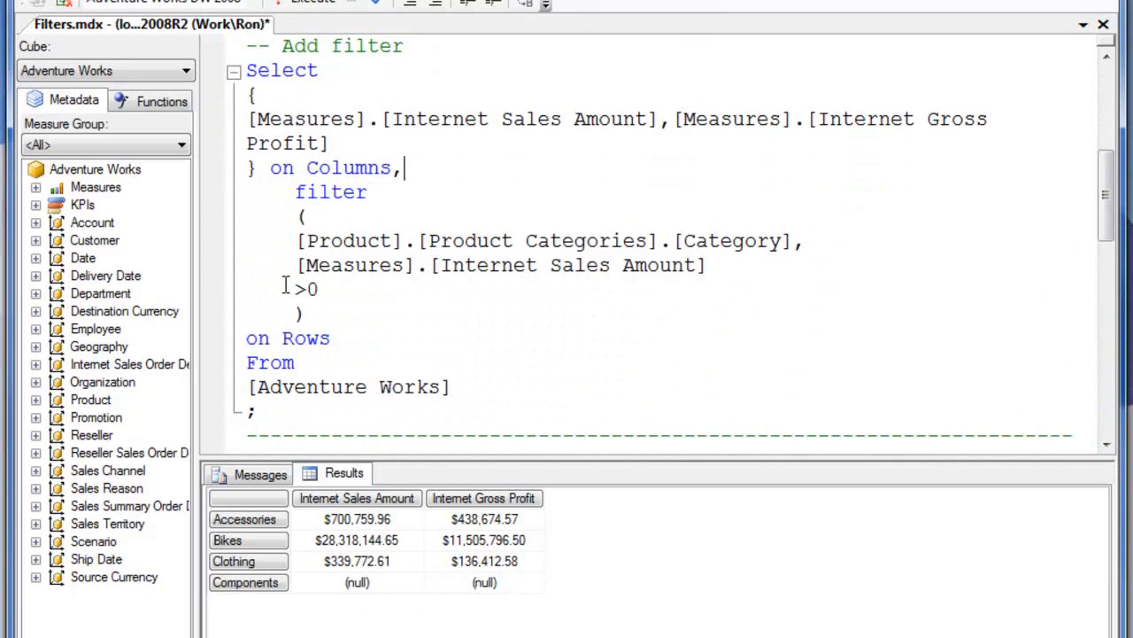
{"action": "mouse_move", "coordinate": [327, 290]}
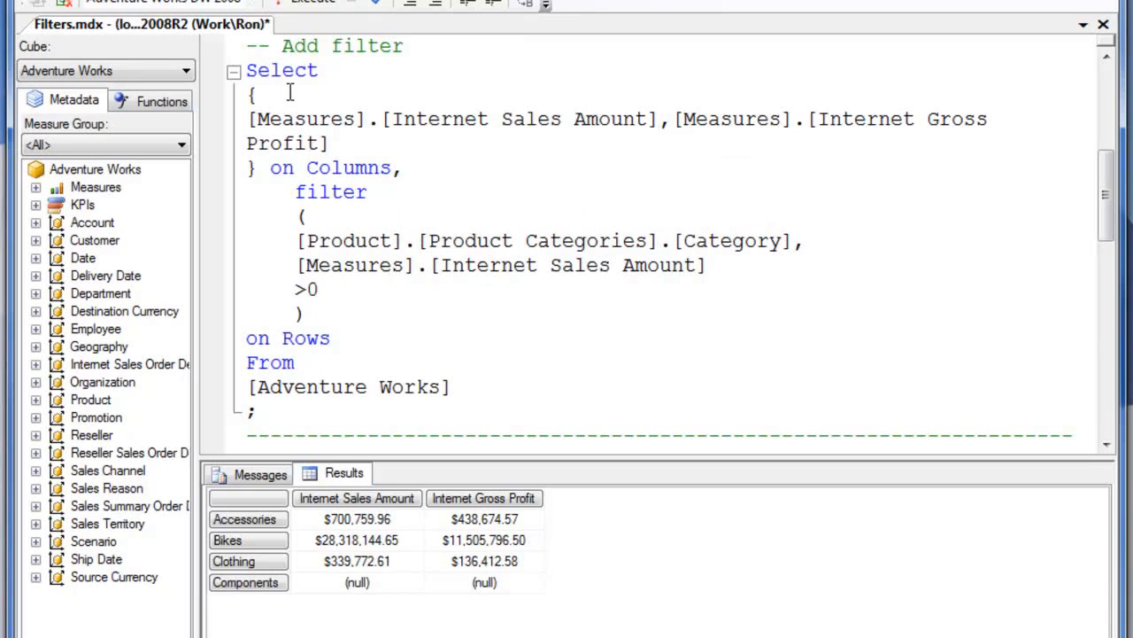
{"action": "mouse_move", "coordinate": [747, 170]}
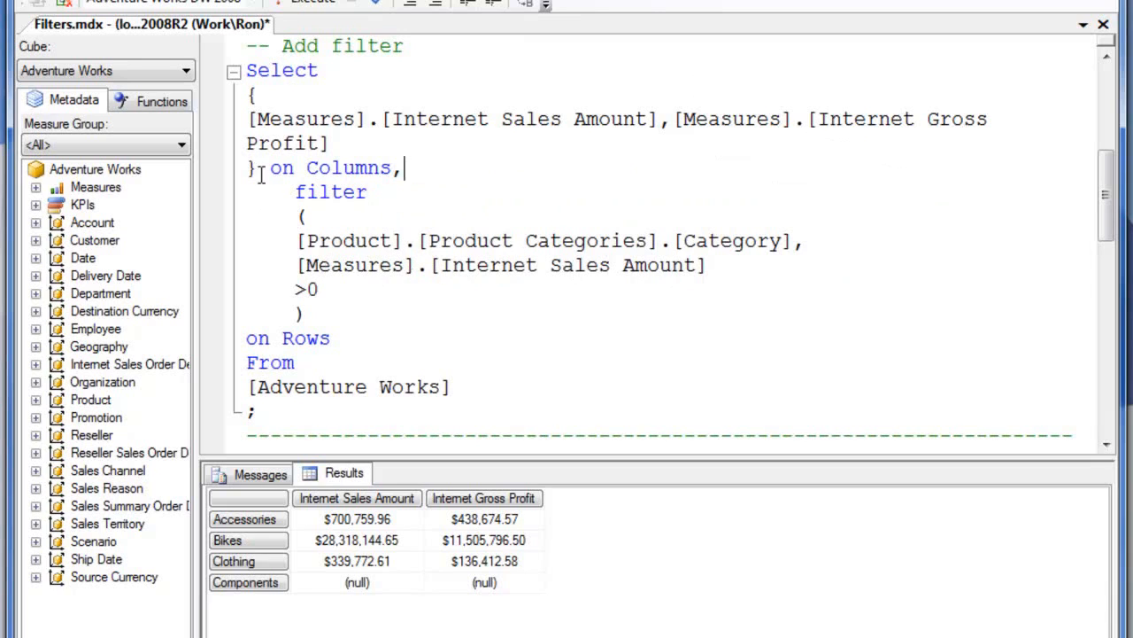
Step: Execute the Add filter query with FILTER >0 so only Accessories, Bikes and Clothing remain
{"action": "left_click_drag", "start_coordinate": [248, 71], "coordinate": [298, 361]}
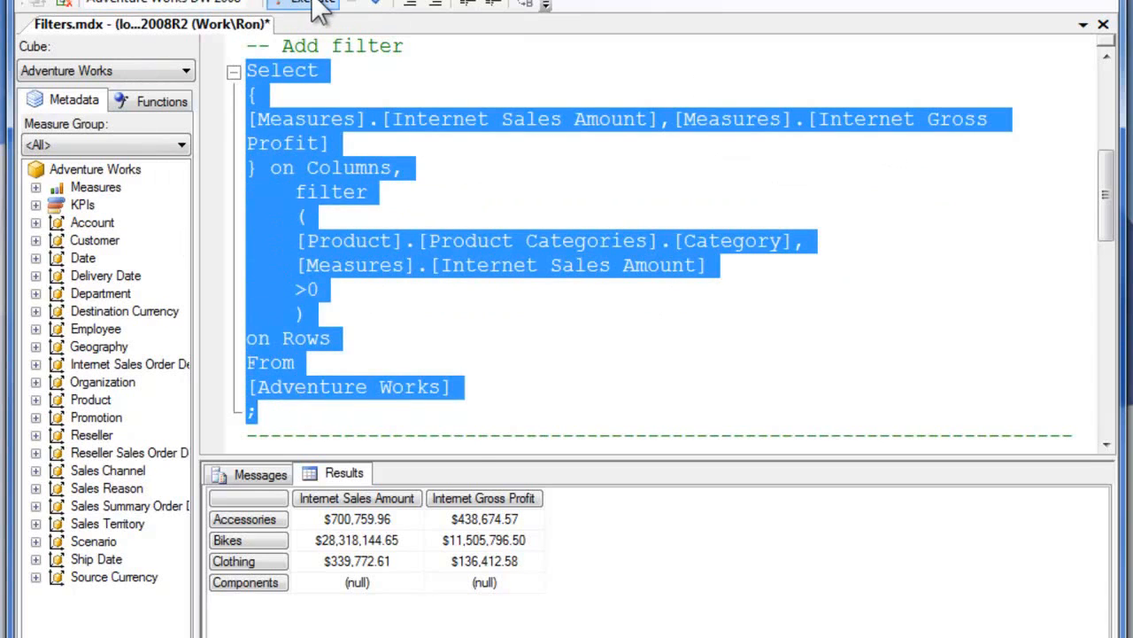
{"action": "left_click", "coordinate": [989, 287]}
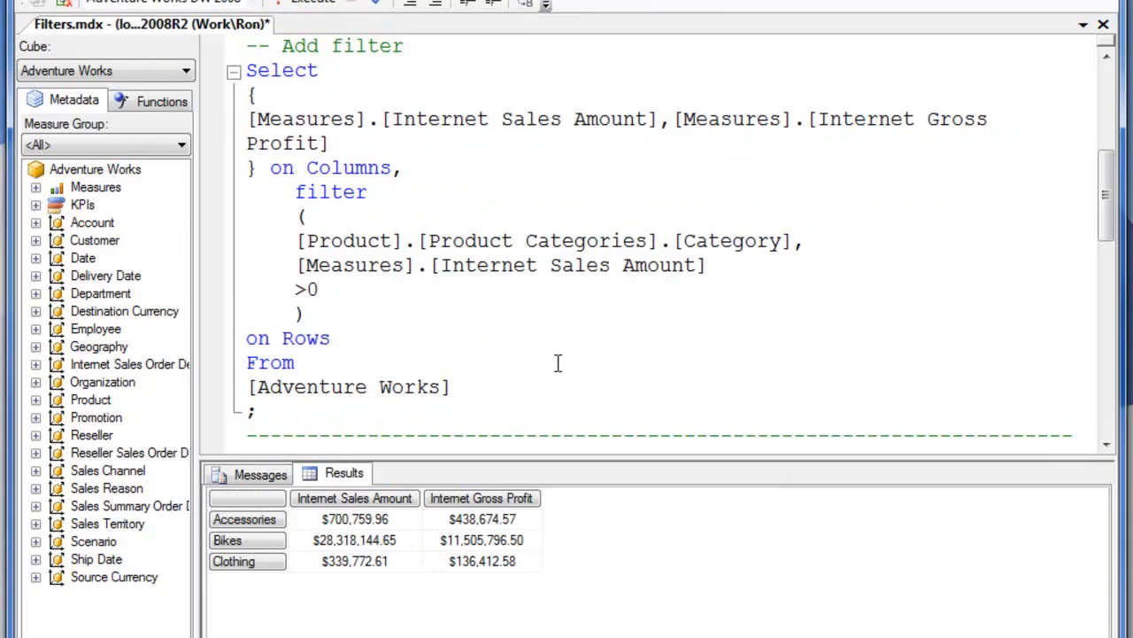
{"action": "mouse_move", "coordinate": [423, 376]}
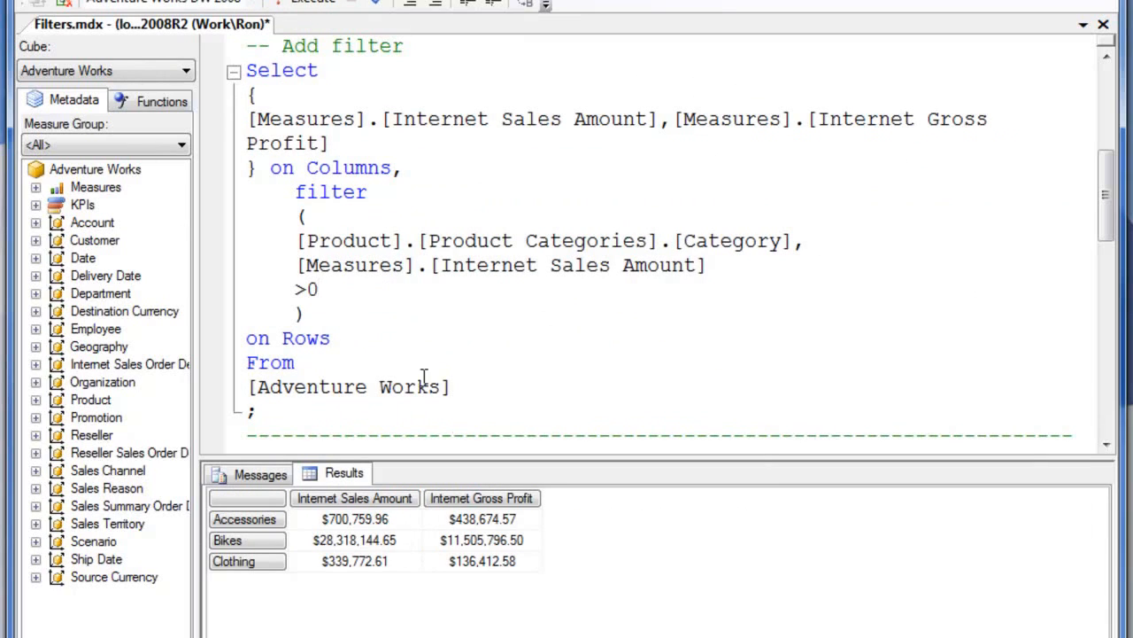
{"action": "mouse_move", "coordinate": [649, 342]}
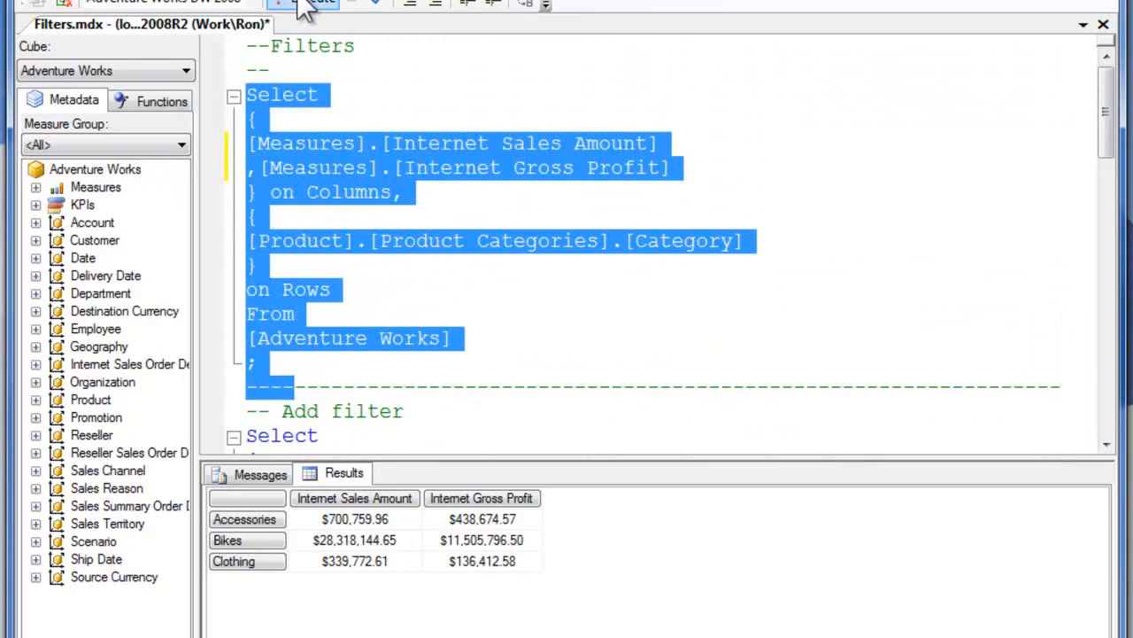
Step: Execute the unfiltered query so Components returns, and reach the --Filter with OR query below
{"action": "left_click", "coordinate": [312, 4]}
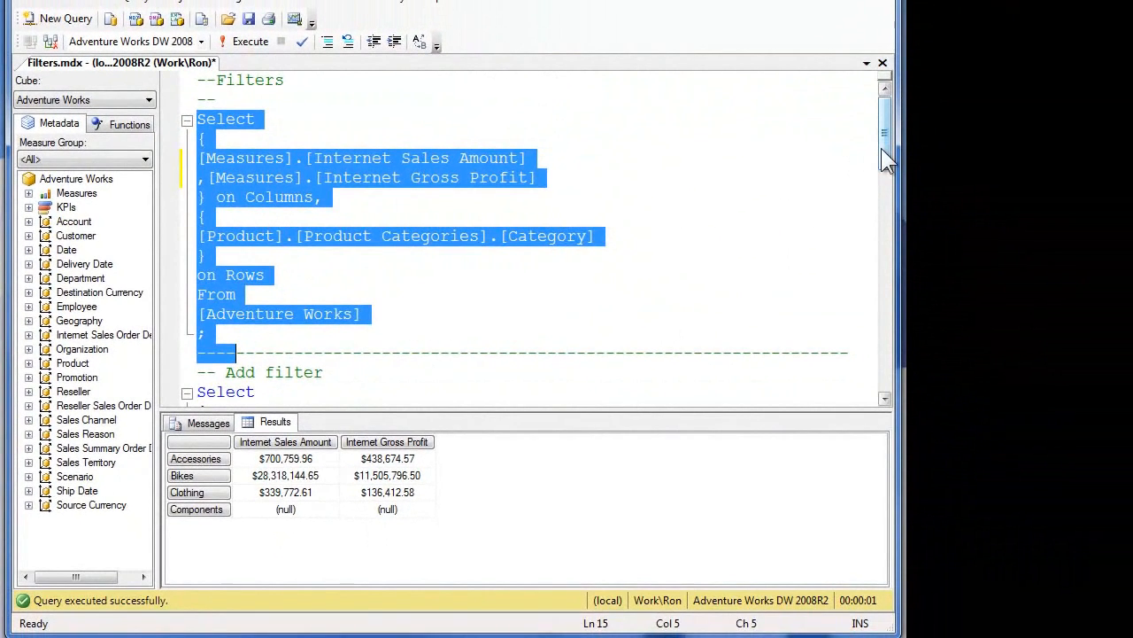
{"action": "scroll", "scroll_direction": "down", "scroll_amount": 3}
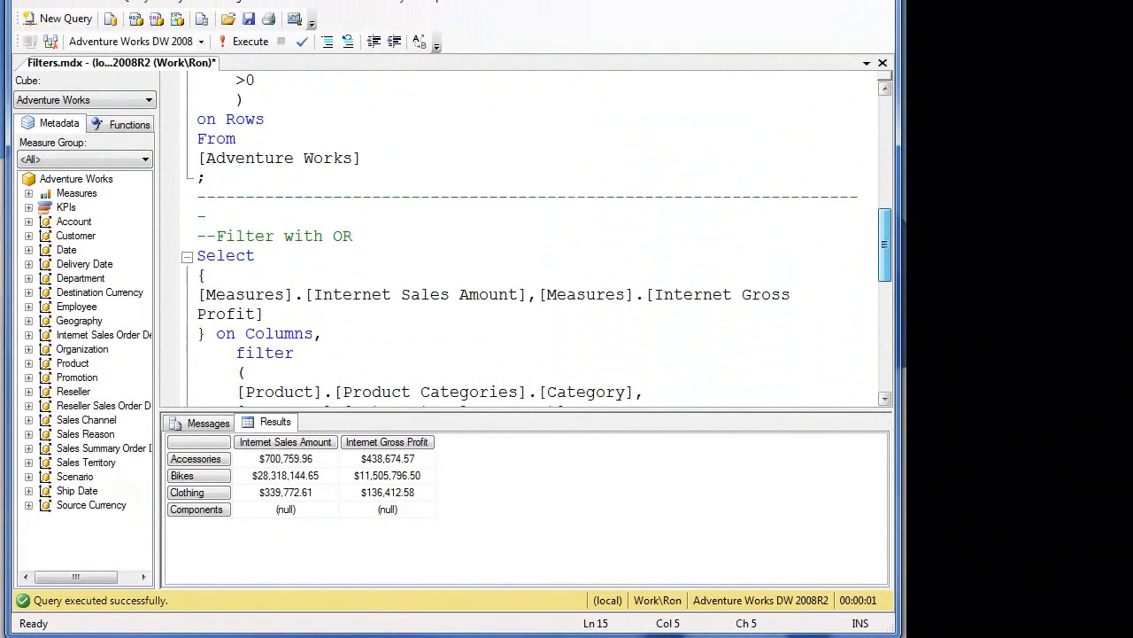
{"action": "scroll", "scroll_direction": "down", "scroll_amount": 3}
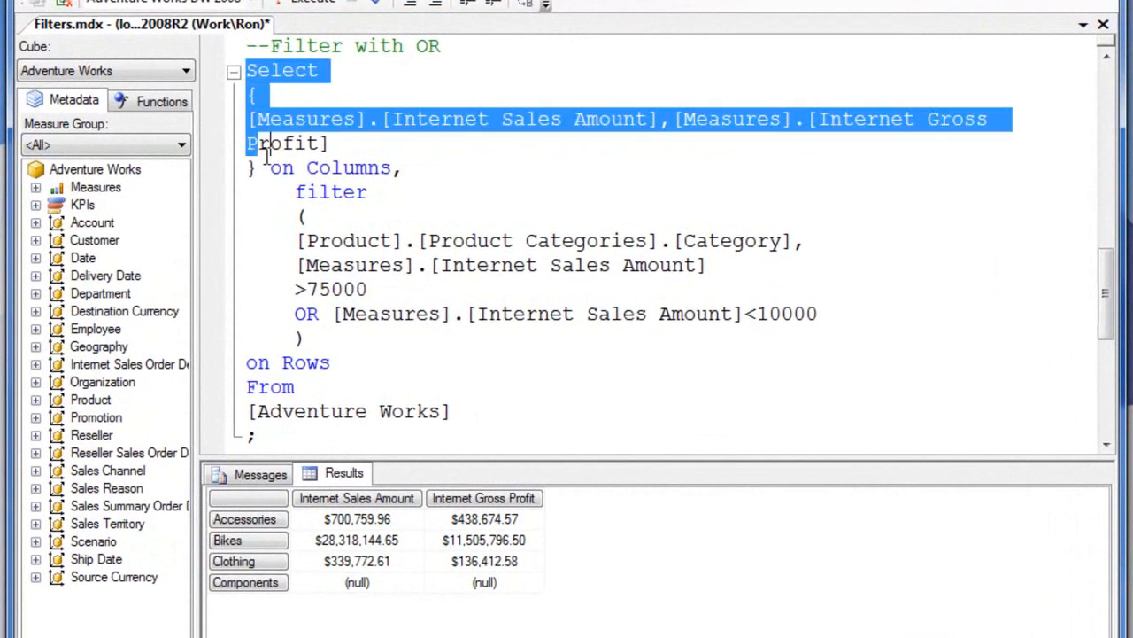
Step: Execute the Filter with OR query (sales >75000 or <10000) and check the Accessories sales amount
{"action": "key", "text": "ctrl+a"}
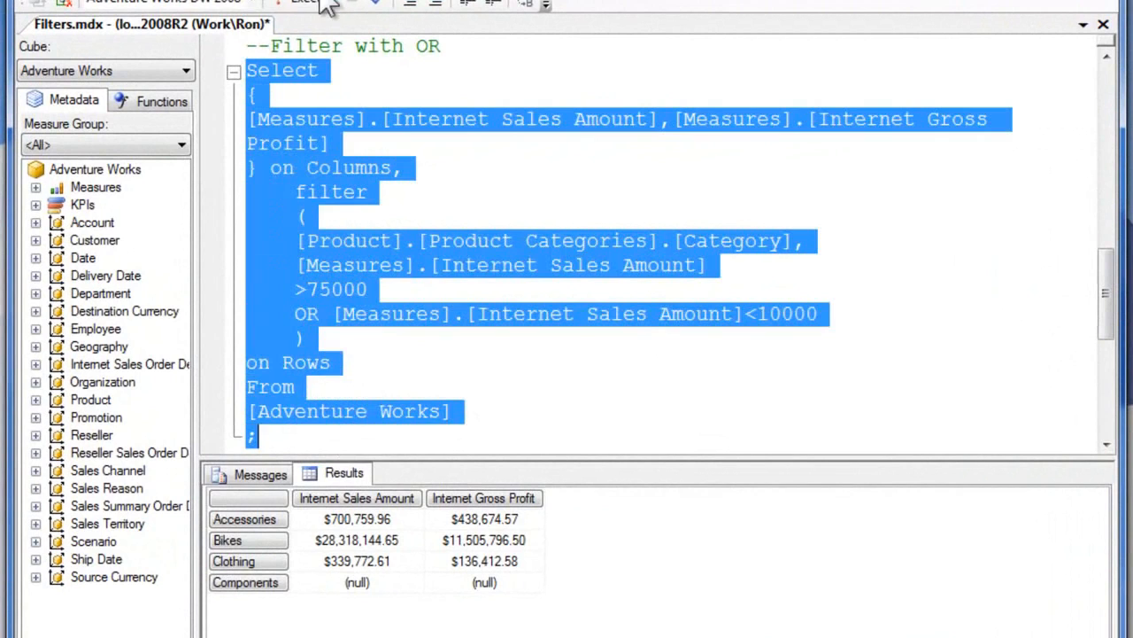
{"action": "left_click", "coordinate": [311, 2]}
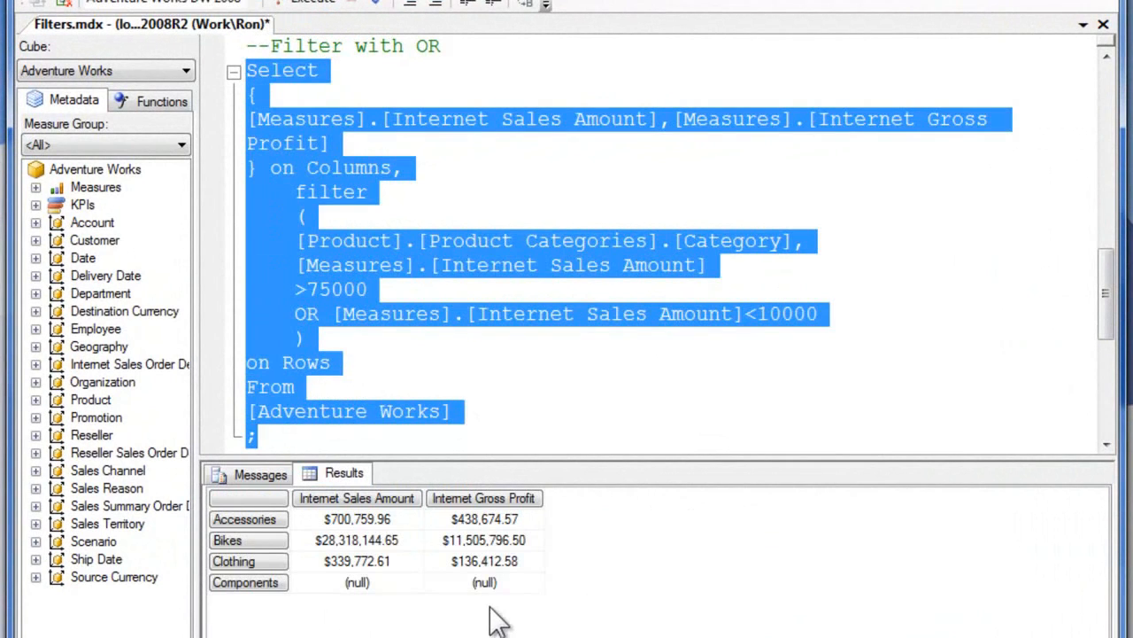
{"action": "left_click", "coordinate": [357, 518]}
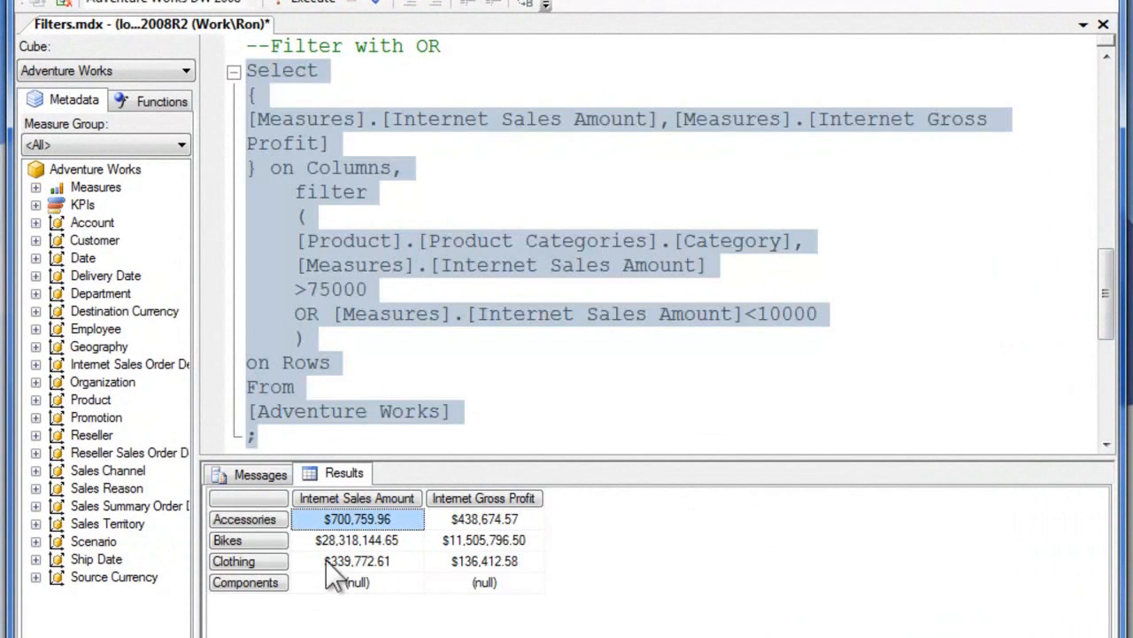
{"action": "mouse_move", "coordinate": [841, 198]}
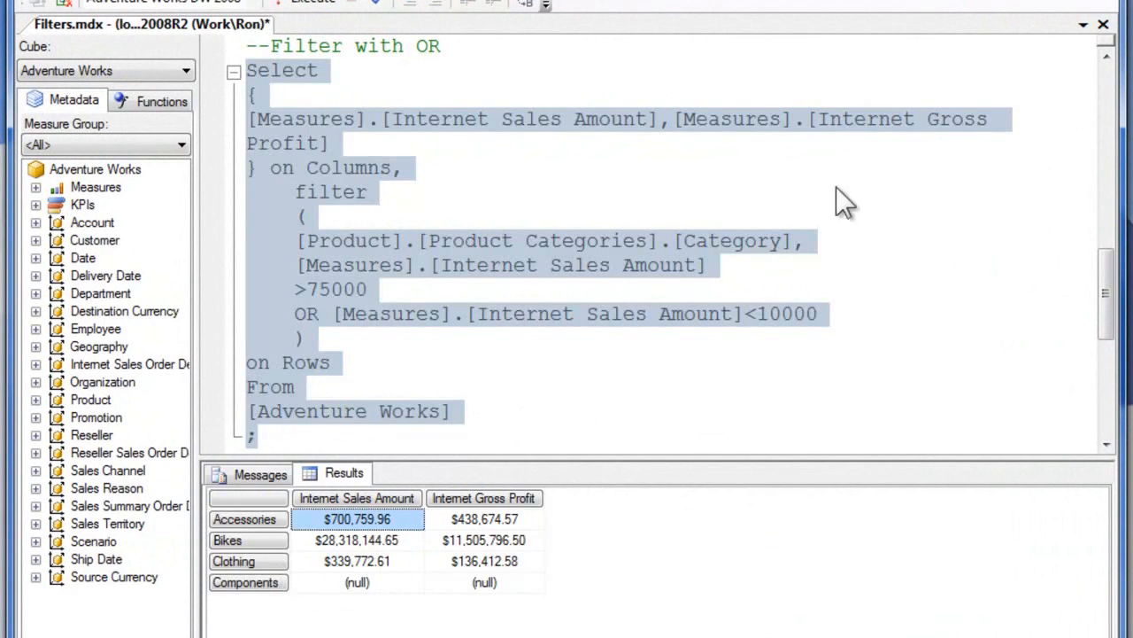
{"action": "left_click", "coordinate": [308, 288]}
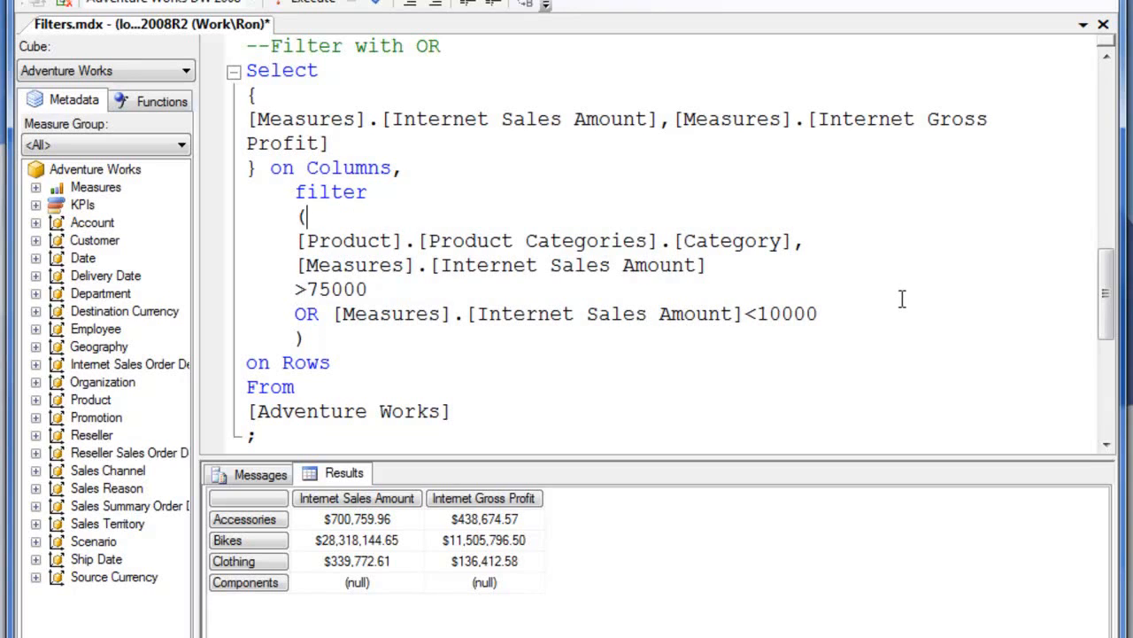
{"action": "mouse_move", "coordinate": [340, 605]}
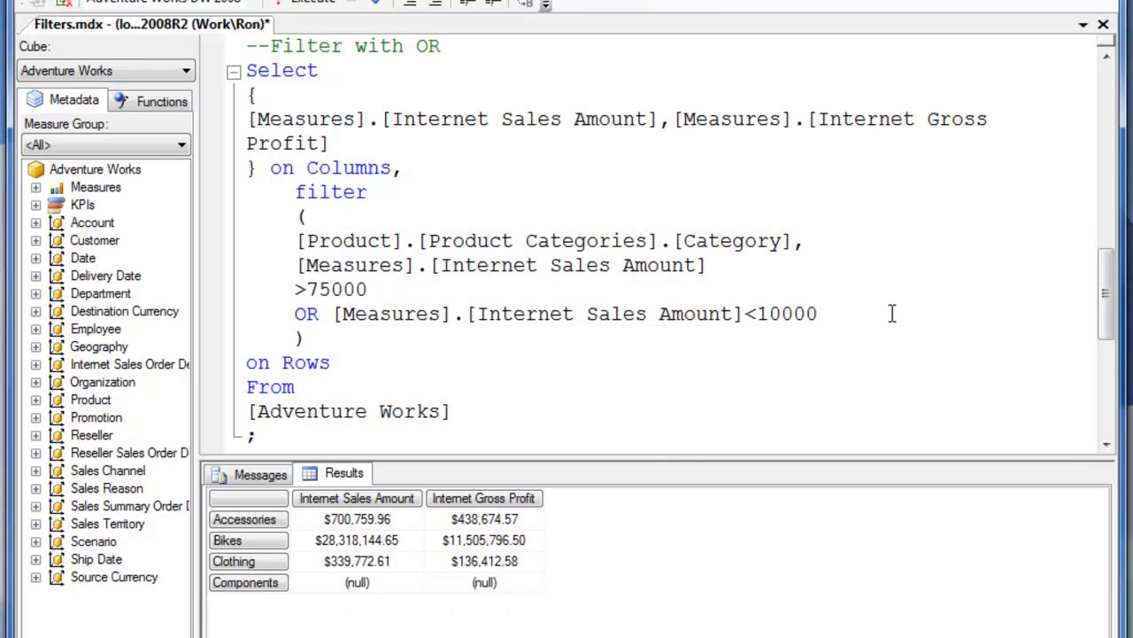
{"action": "mouse_move", "coordinate": [978, 332]}
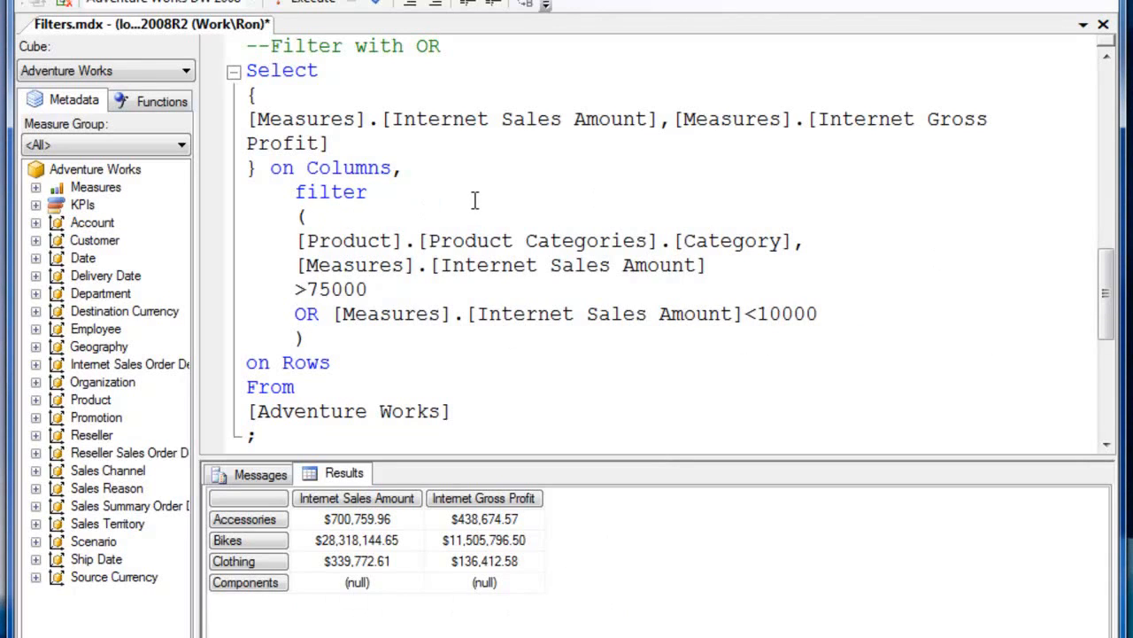
{"action": "mouse_move", "coordinate": [478, 193]}
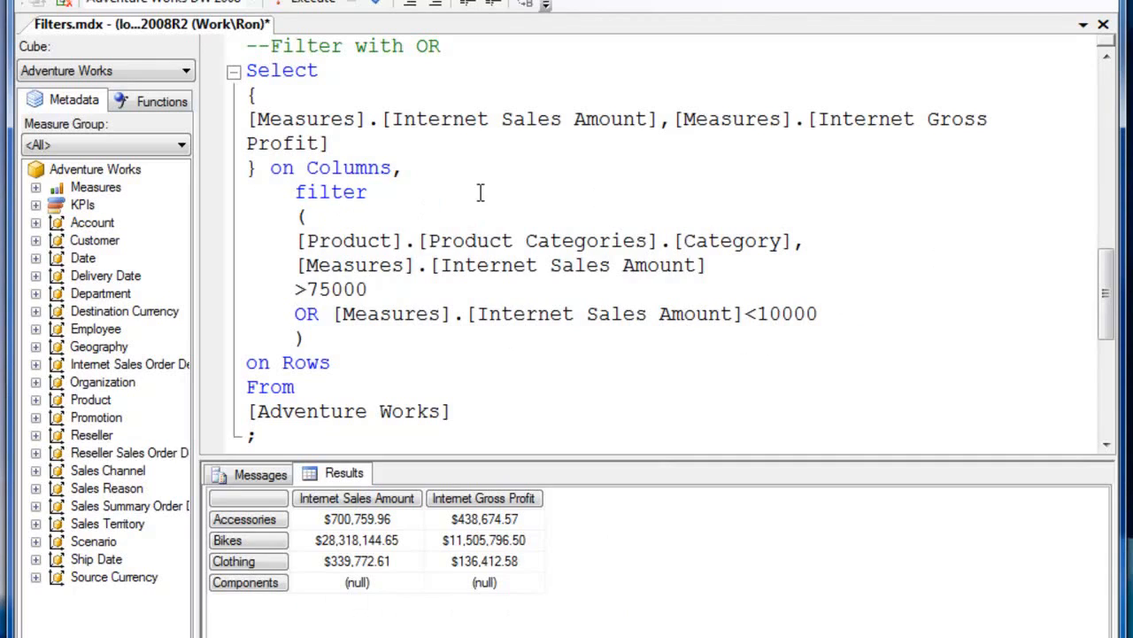